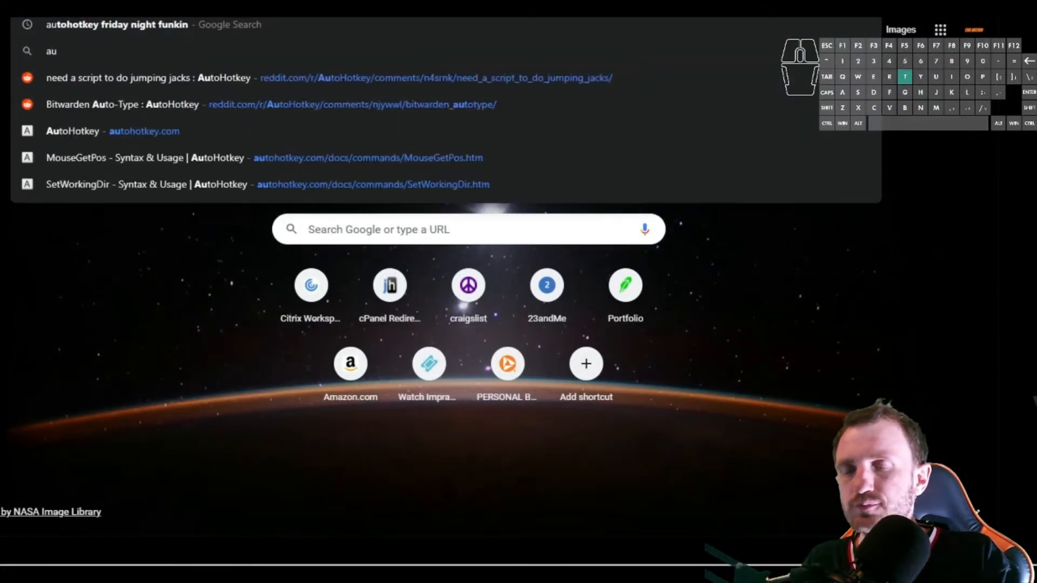
Step: Search Google for 'autohotkey download' from the new-tab search box
click(72, 131)
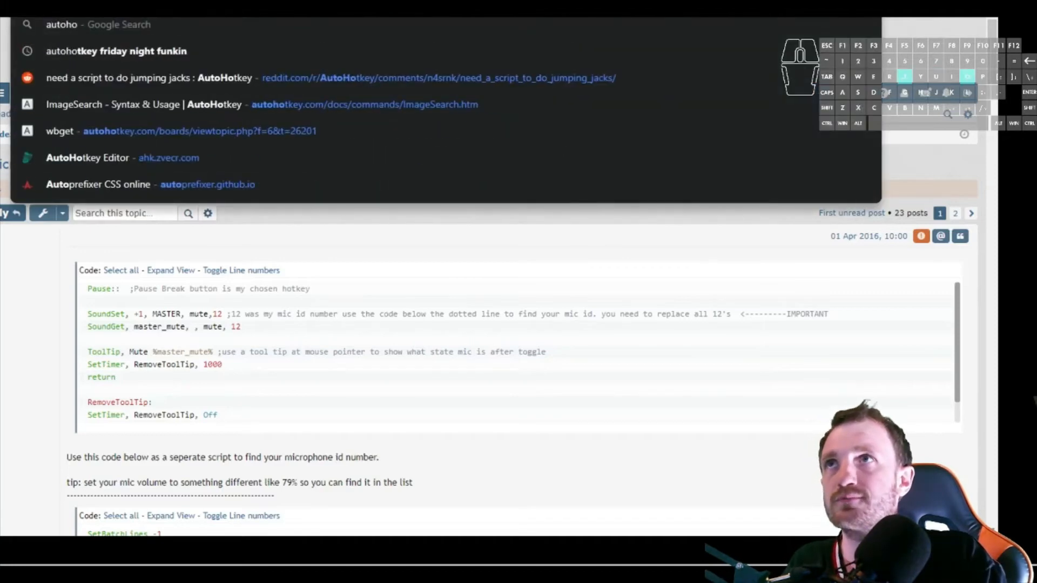
text(autohotkey download)
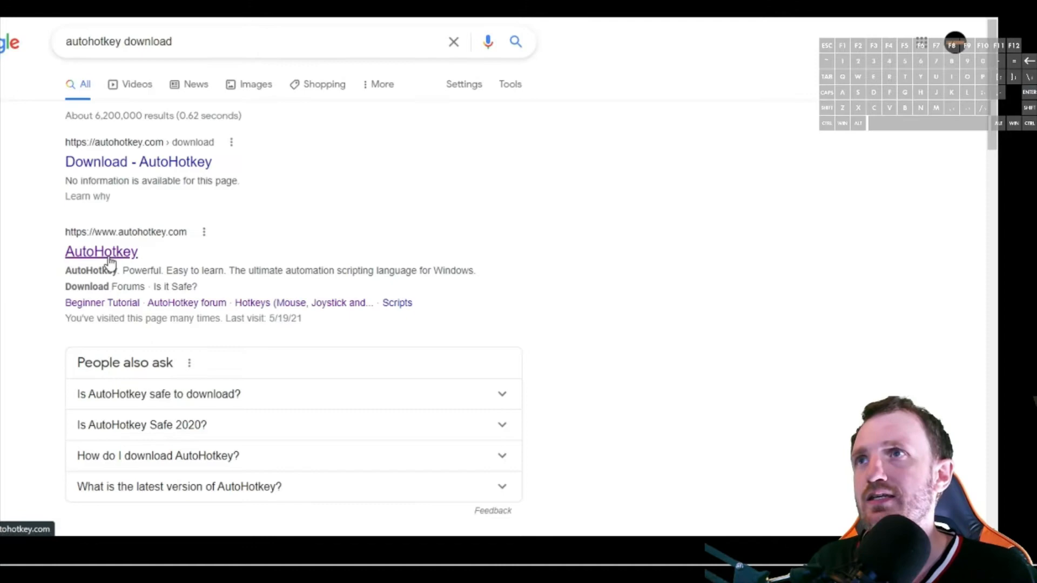
Step: Go to the official autohotkey.com site from the search results
click(100, 252)
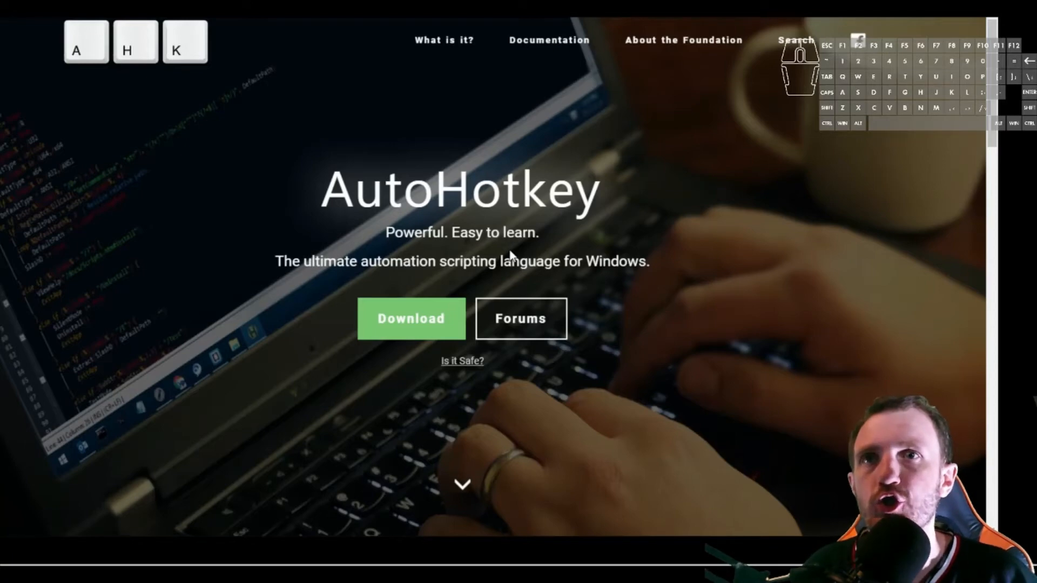
mouse_move(704, 295)
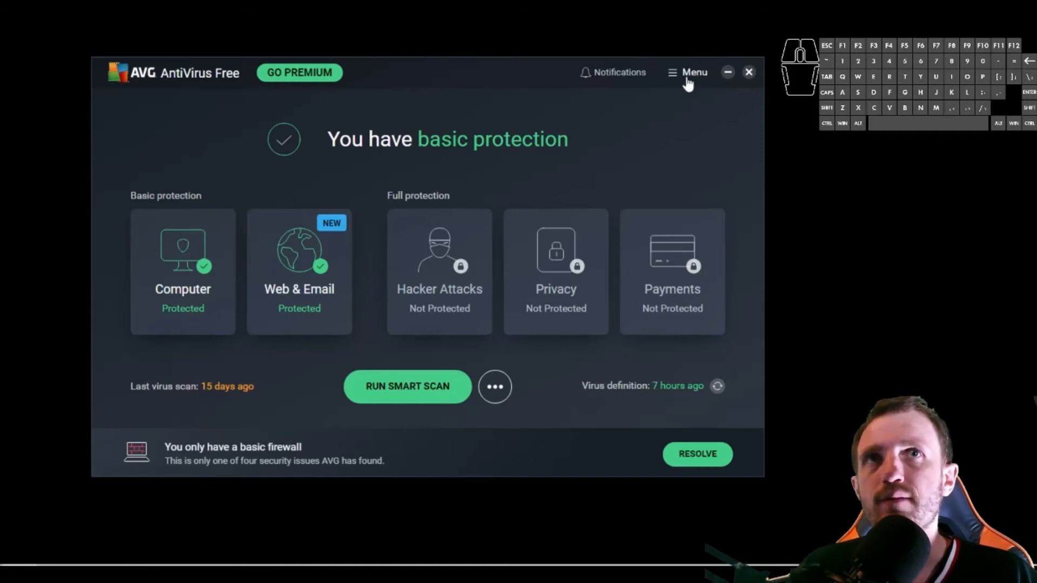
Step: Reach the Quarantine via the AVG Menu, listing one locked-away .ahk script
click(688, 72)
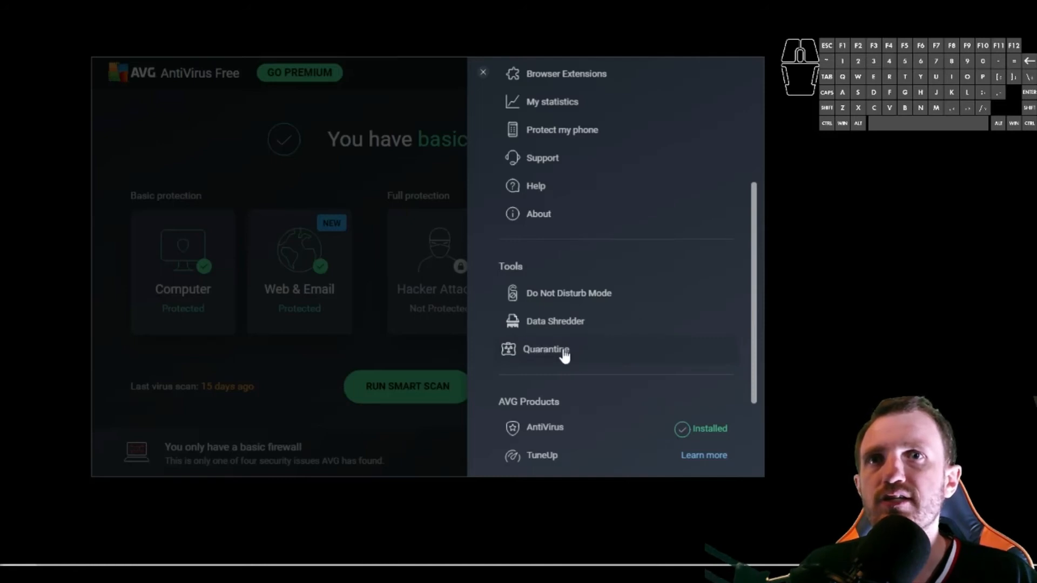
click(545, 349)
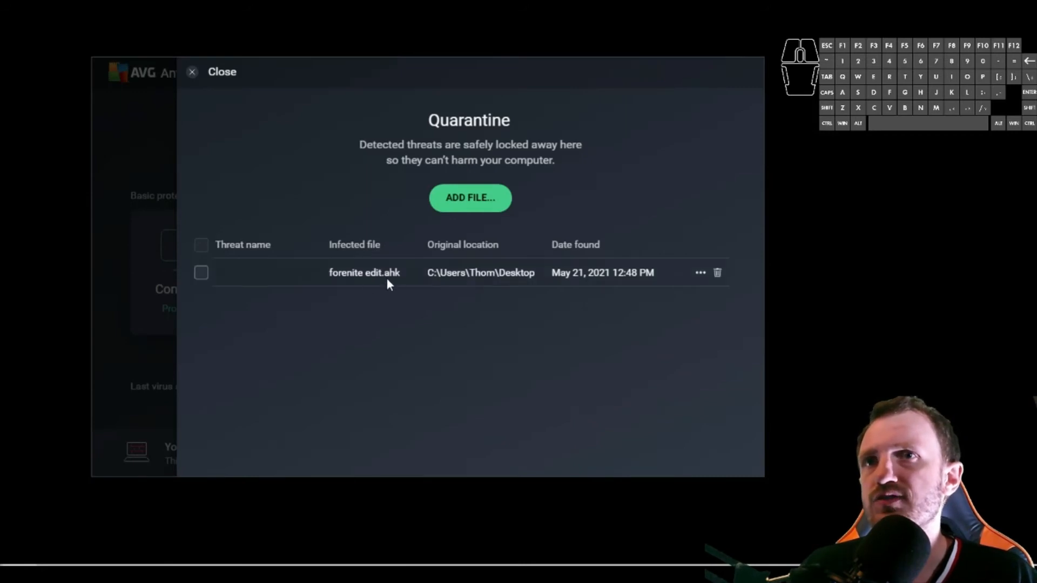
mouse_move(398, 285)
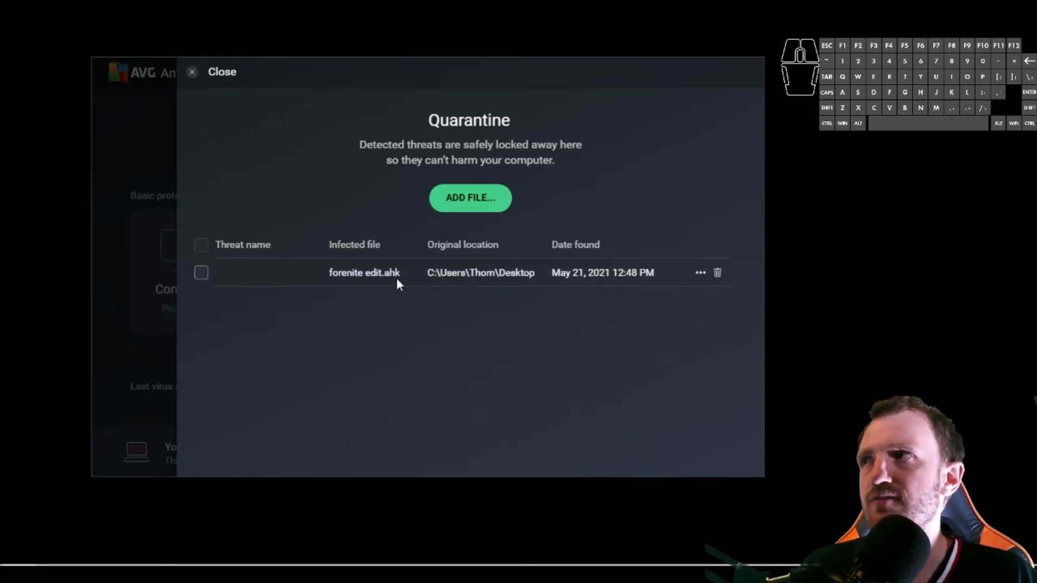
mouse_move(665, 278)
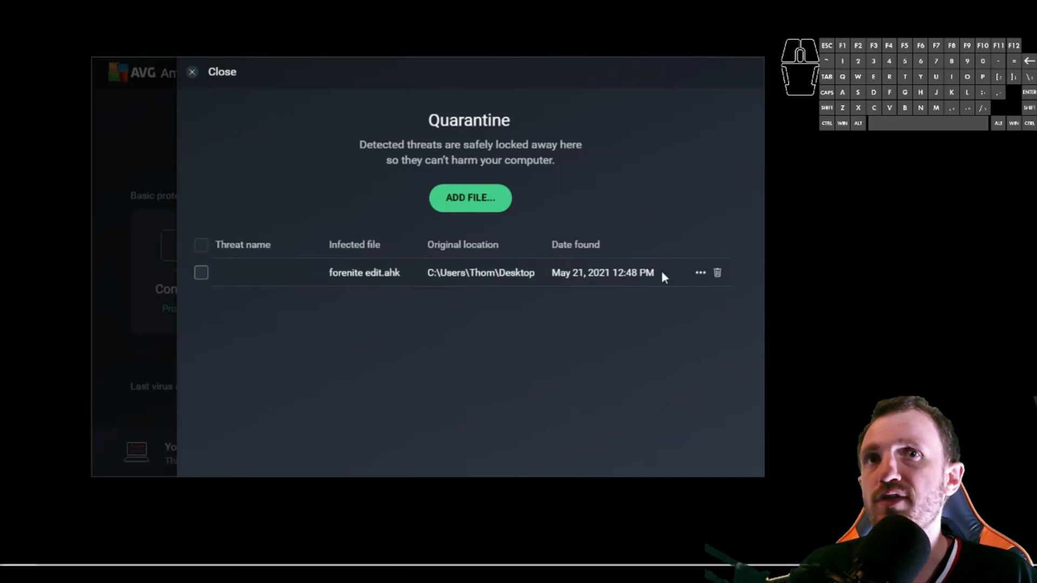
mouse_move(605, 278)
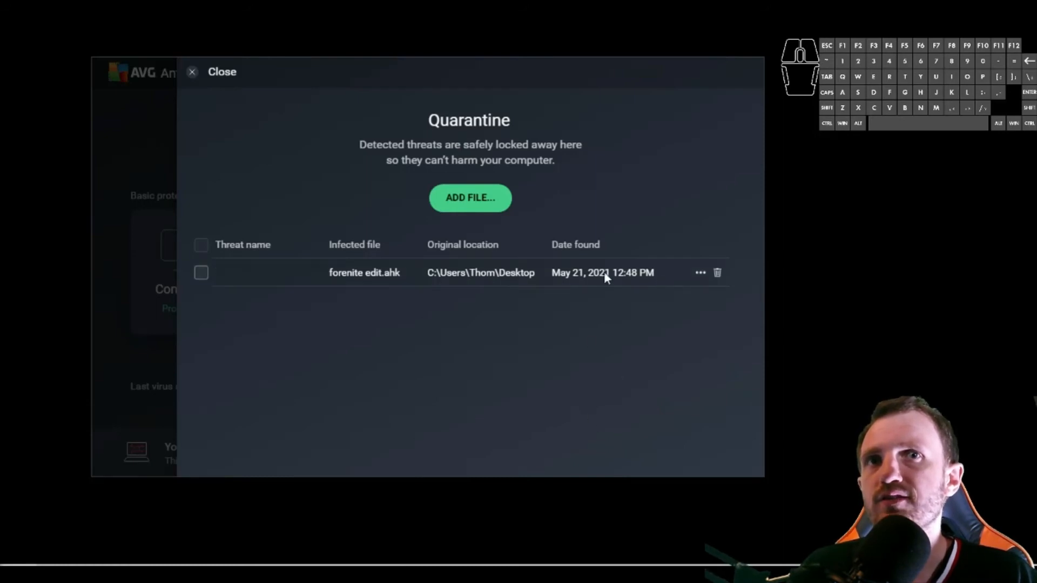
Step: Select the quarantined forenite edit.ahk and bring up its restore actions
click(201, 272)
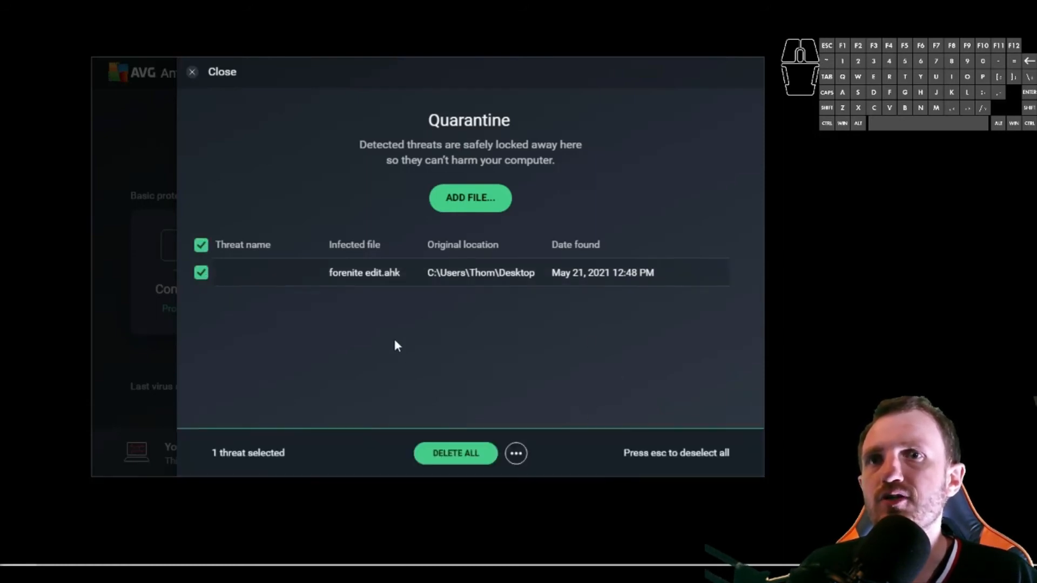
click(515, 452)
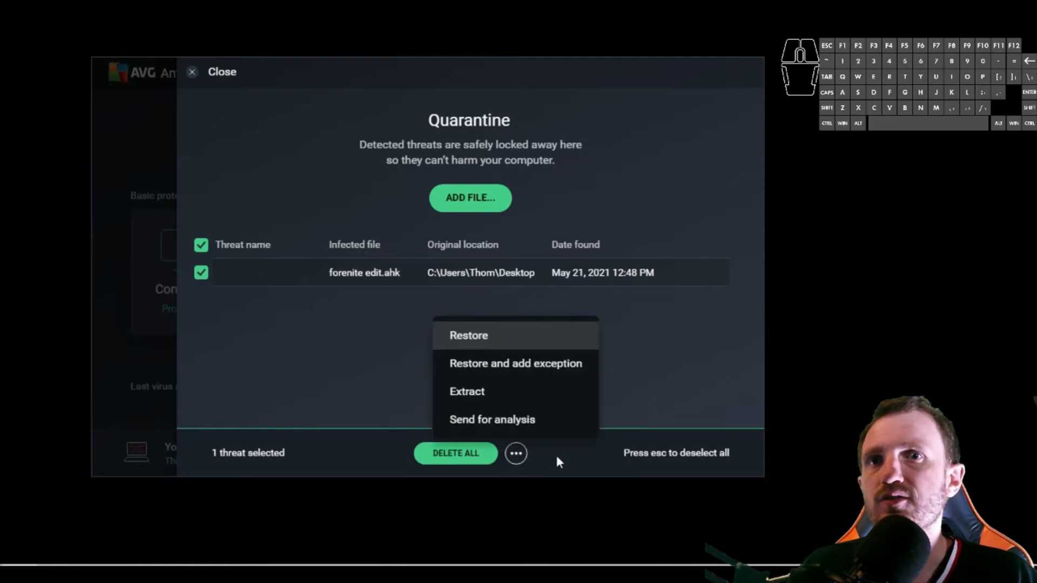
mouse_move(483, 340)
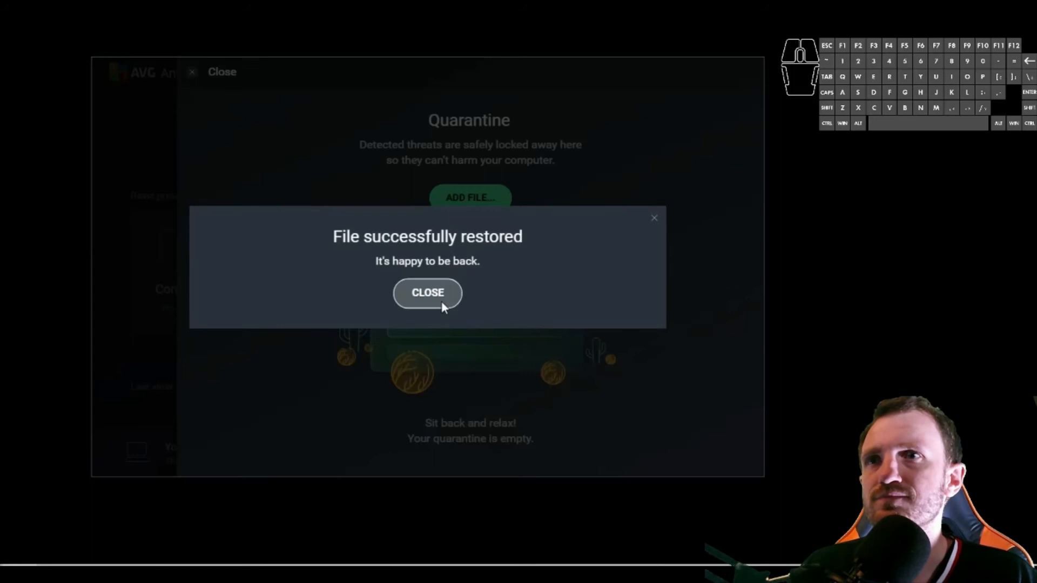
Step: Dismiss the restore success message and leave the Quarantine view
click(428, 293)
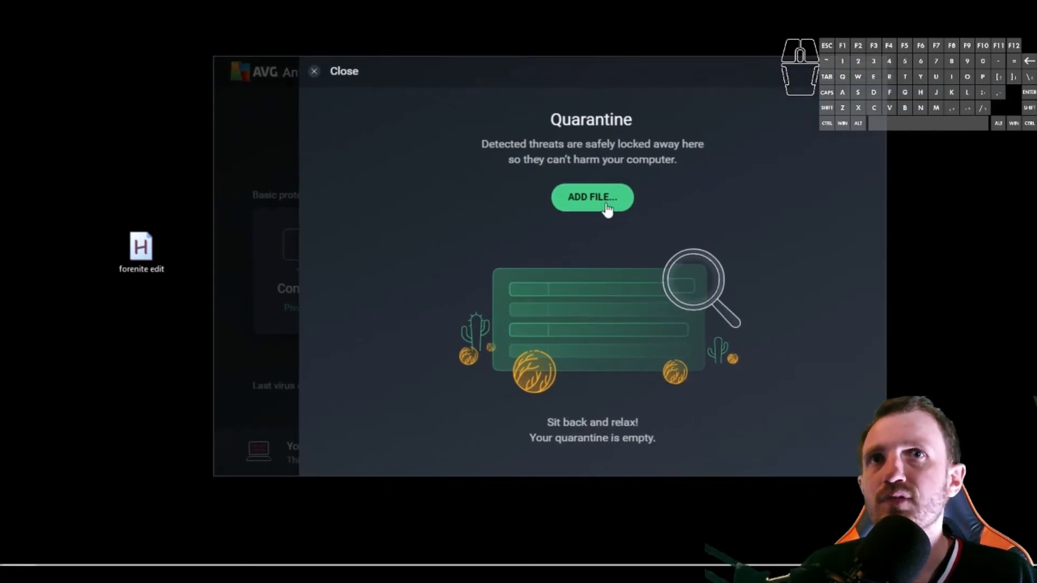
click(343, 72)
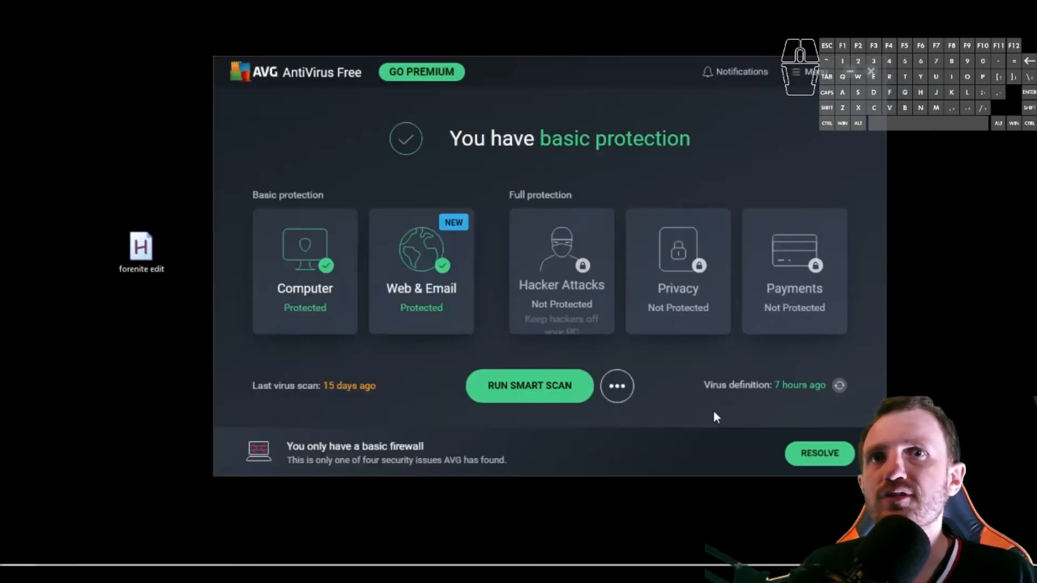
Step: Recheck via Menu > Quarantine that the list is empty, then return to the dashboard
click(809, 71)
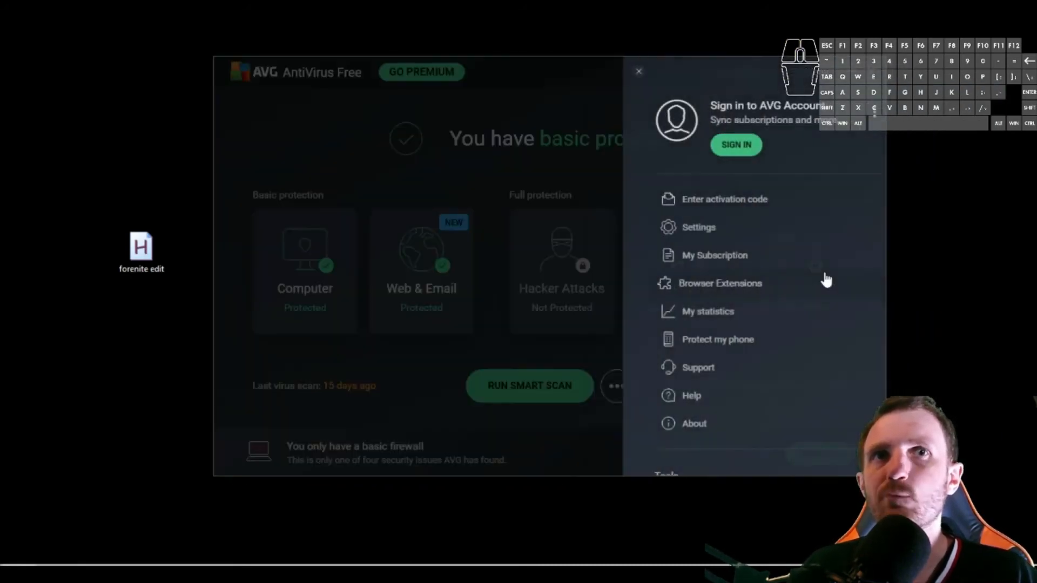
scroll(down, 3)
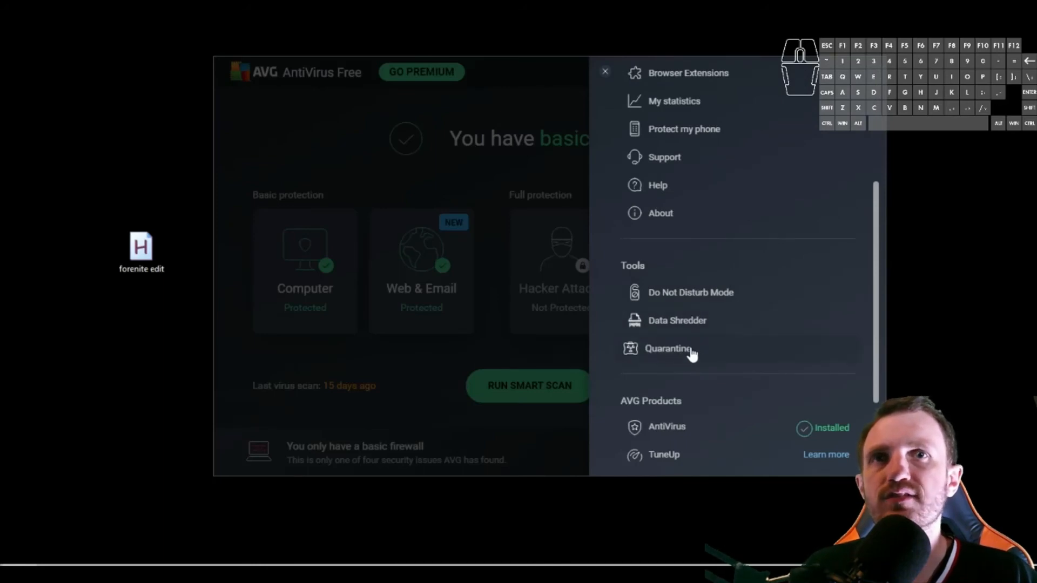
click(667, 349)
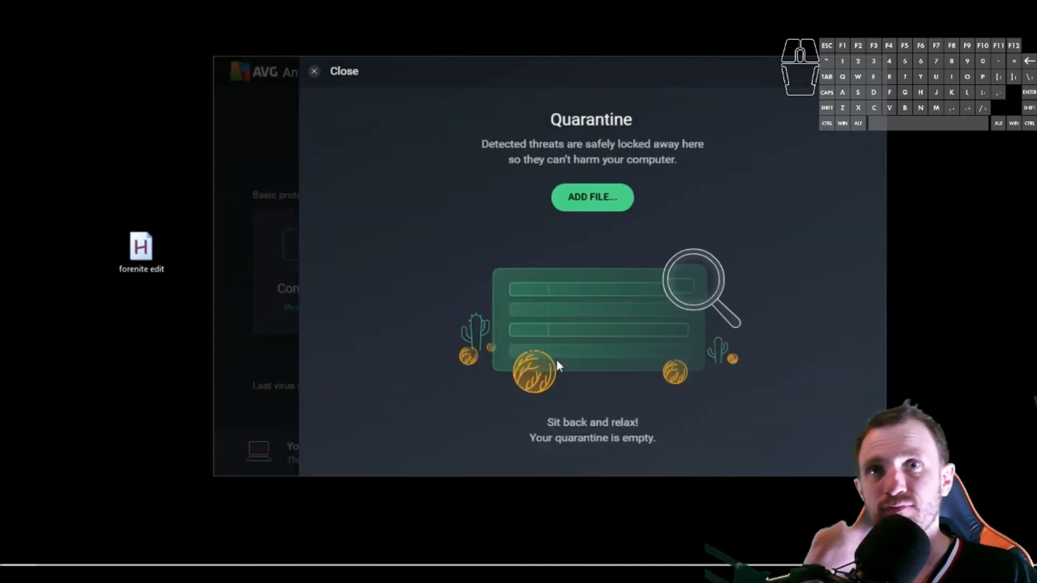
mouse_move(380, 118)
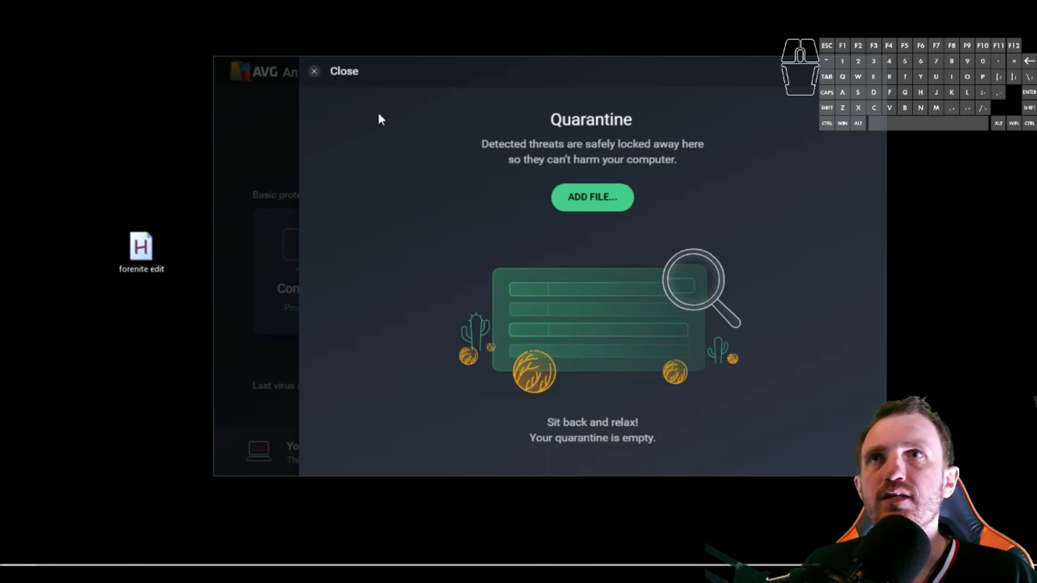
click(314, 72)
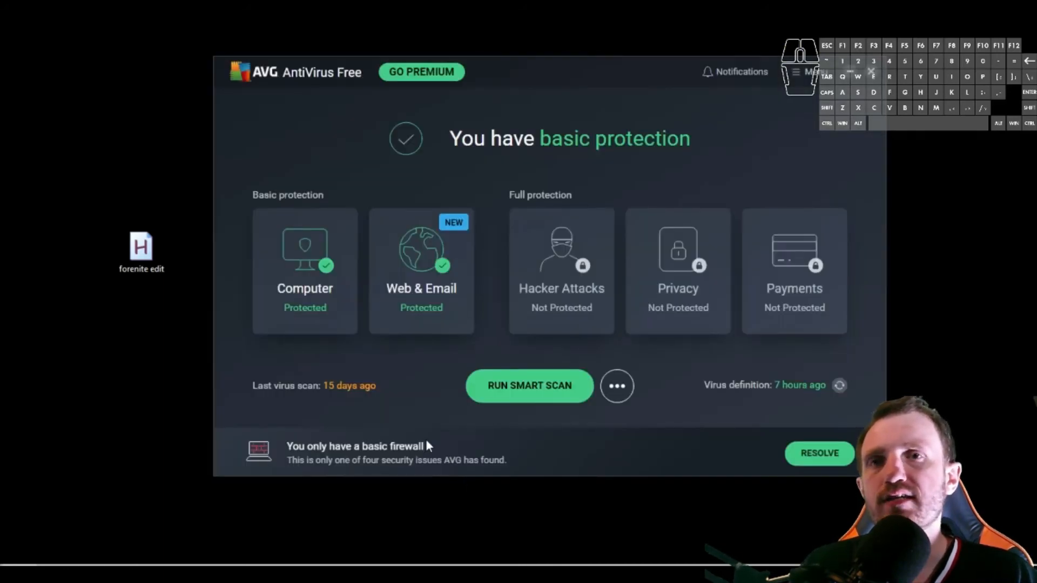